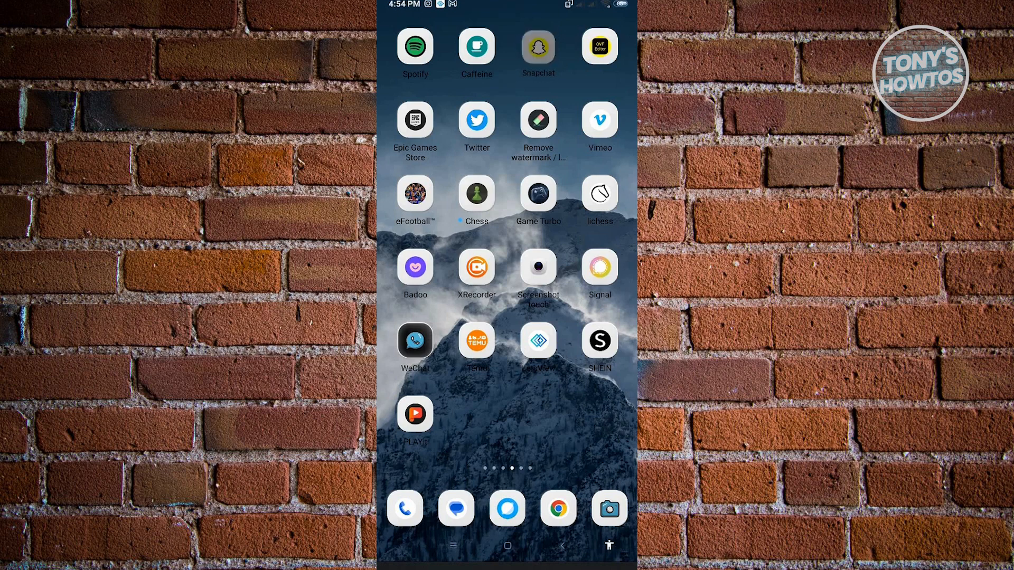
Launch Snapchat from the home screen to the Chat list
left_click(538, 48)
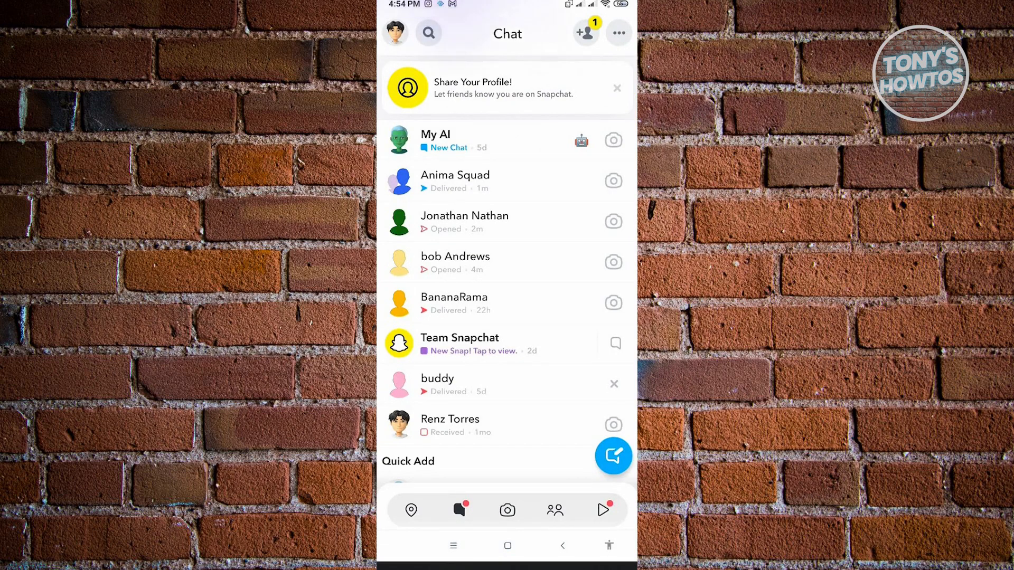
Go into the Anima Squad group to see its profile and members
left_click(454, 181)
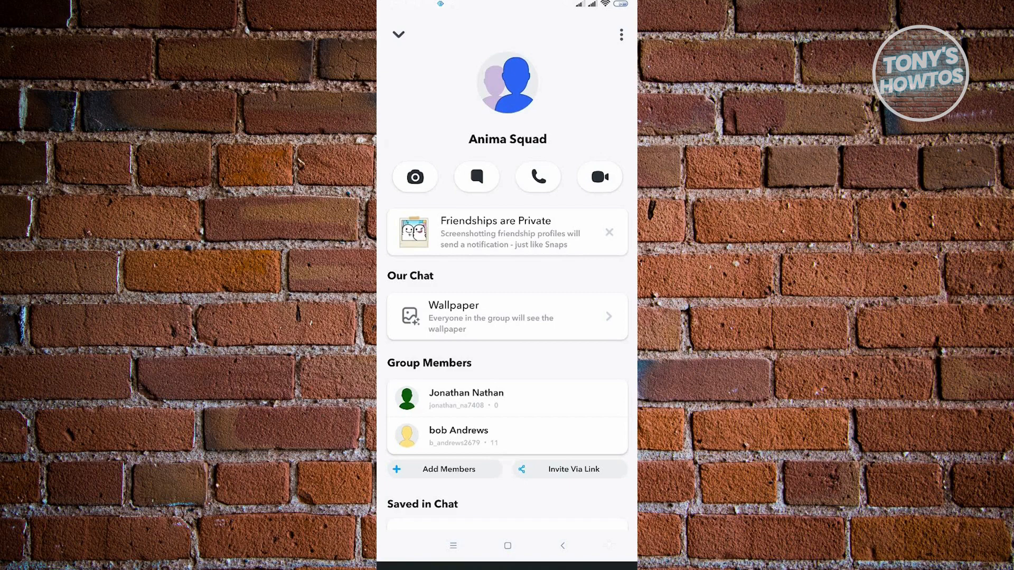
View the group options menu (Leave Group, Clear Conversation) and dismiss it with Done
left_click(620, 35)
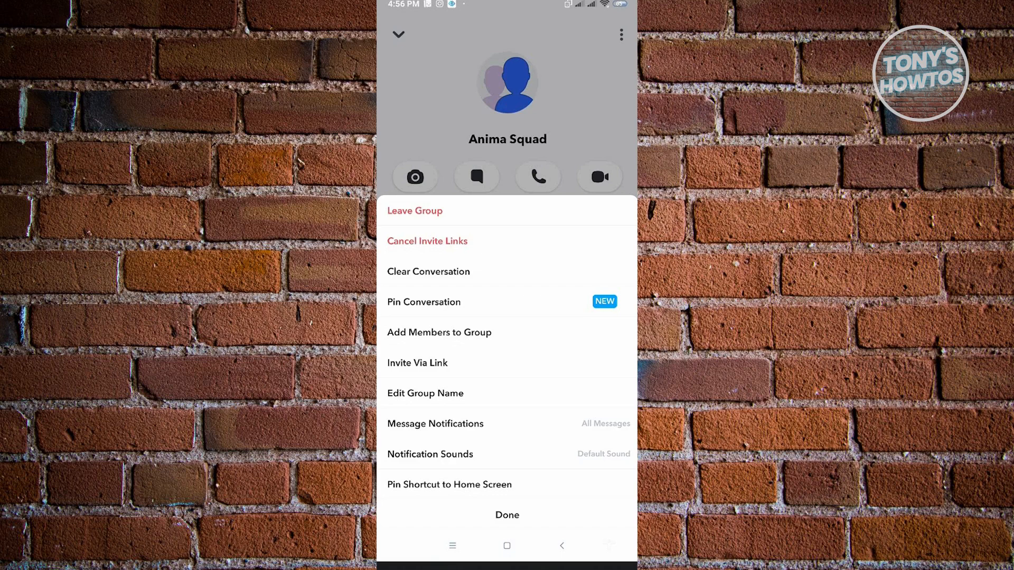
left_click(507, 514)
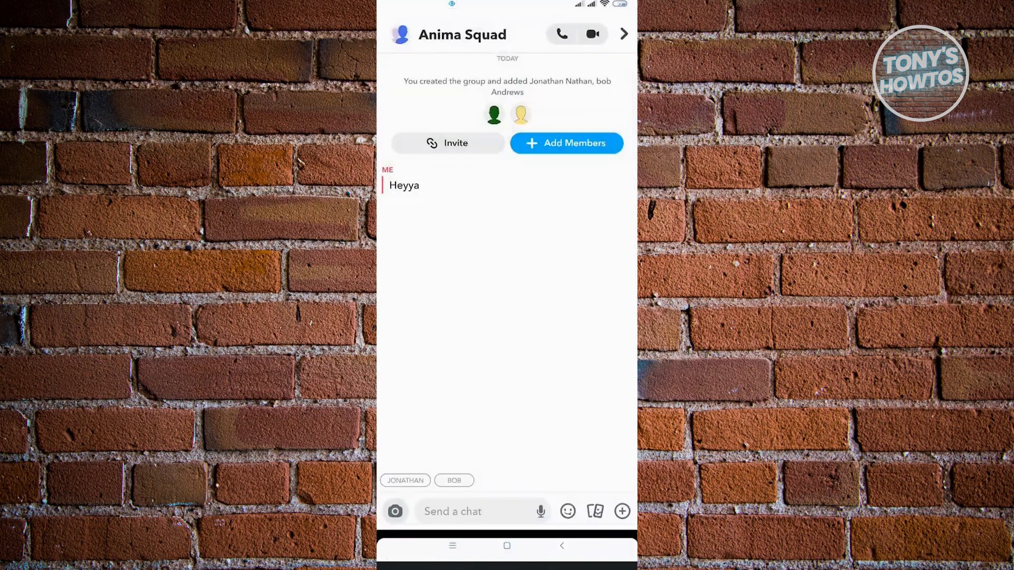
Return from the Anima Squad chat to the main Chat list
left_click(466, 512)
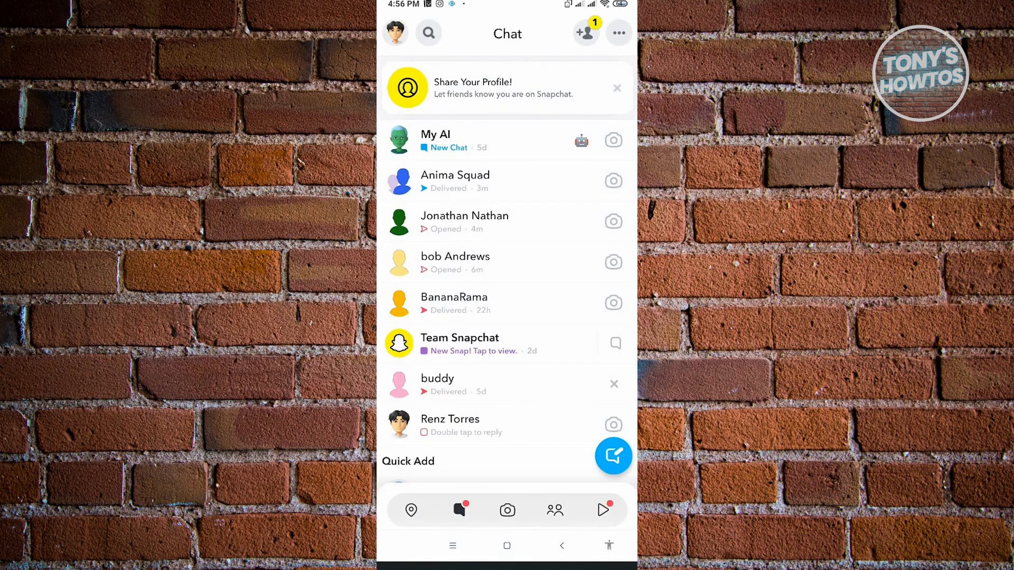
left_click(464, 221)
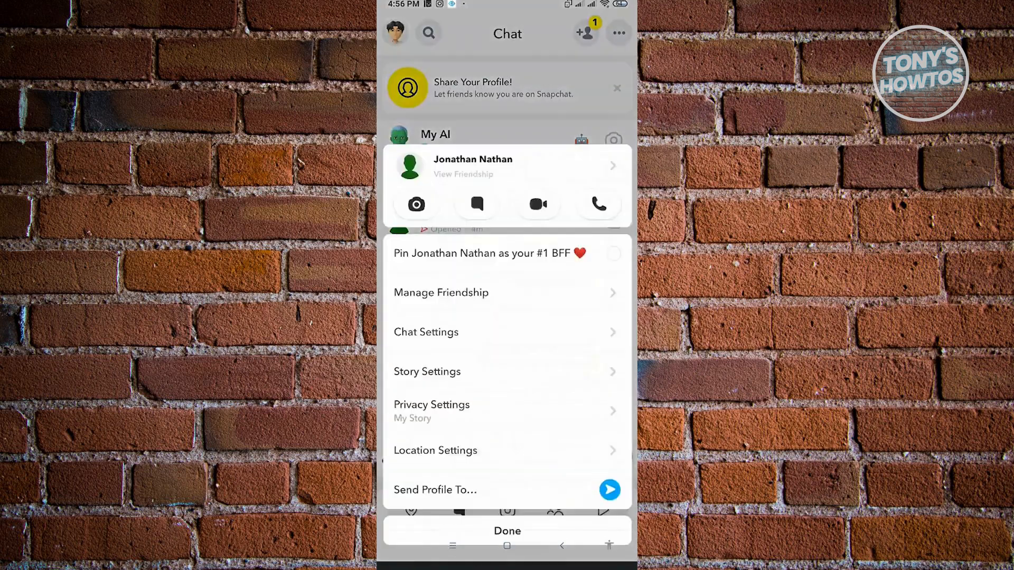
left_click(506, 531)
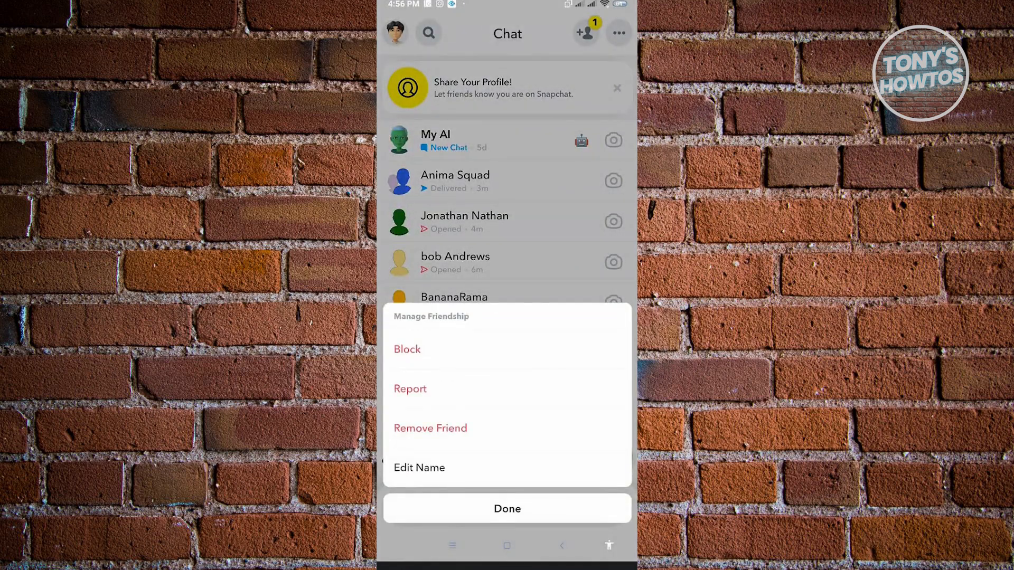
left_click(507, 508)
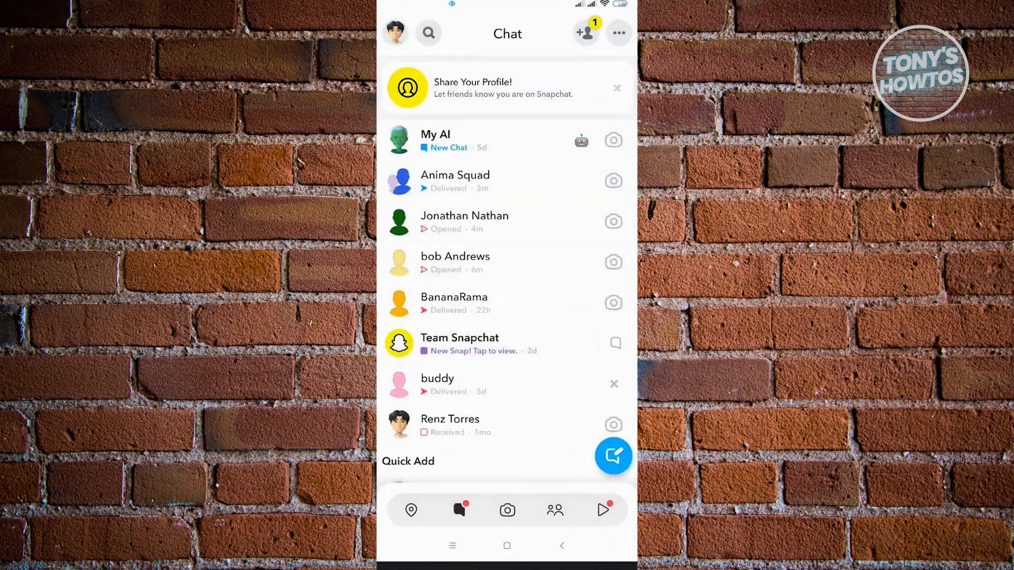